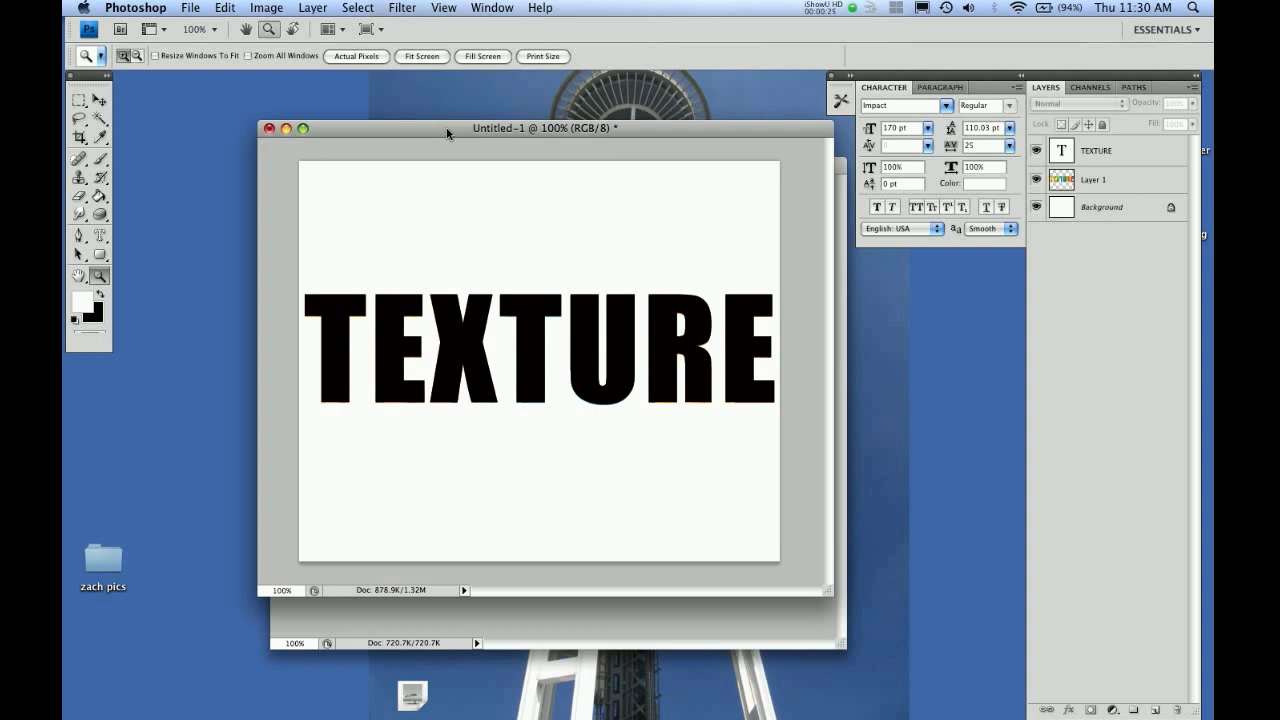
pyautogui.moveTo(756, 272)
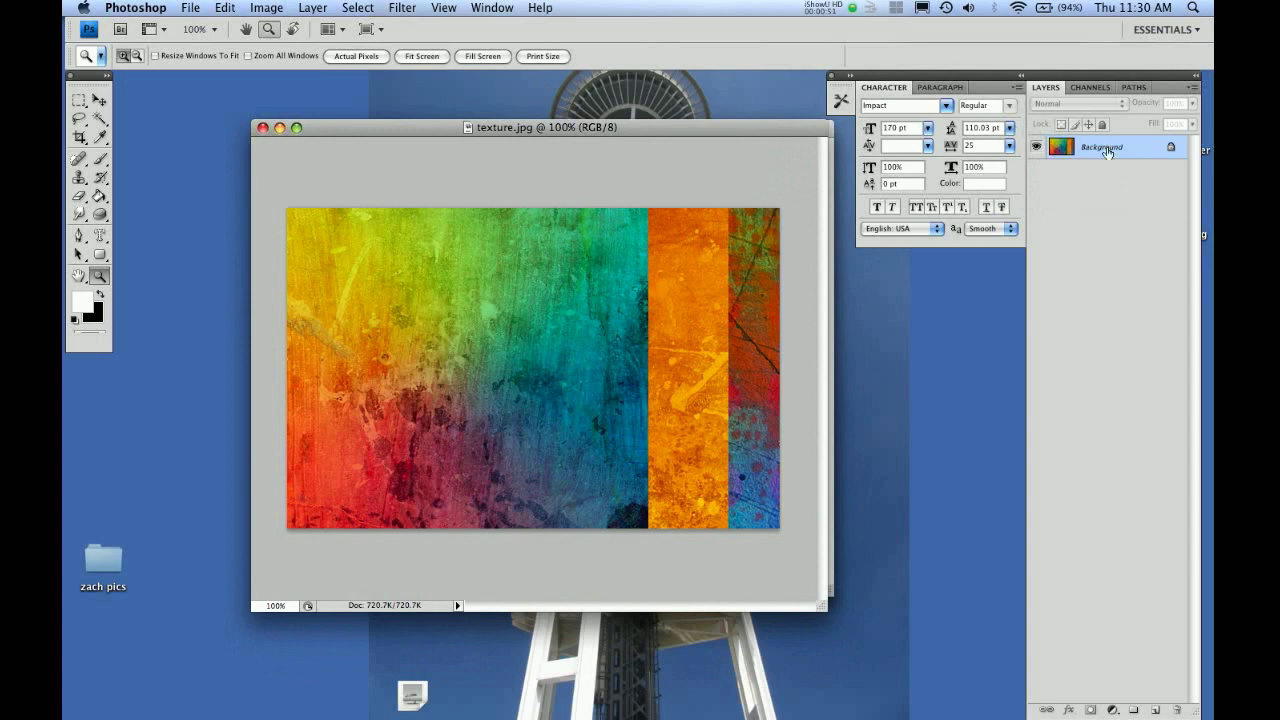
pyautogui.moveTo(1108, 148)
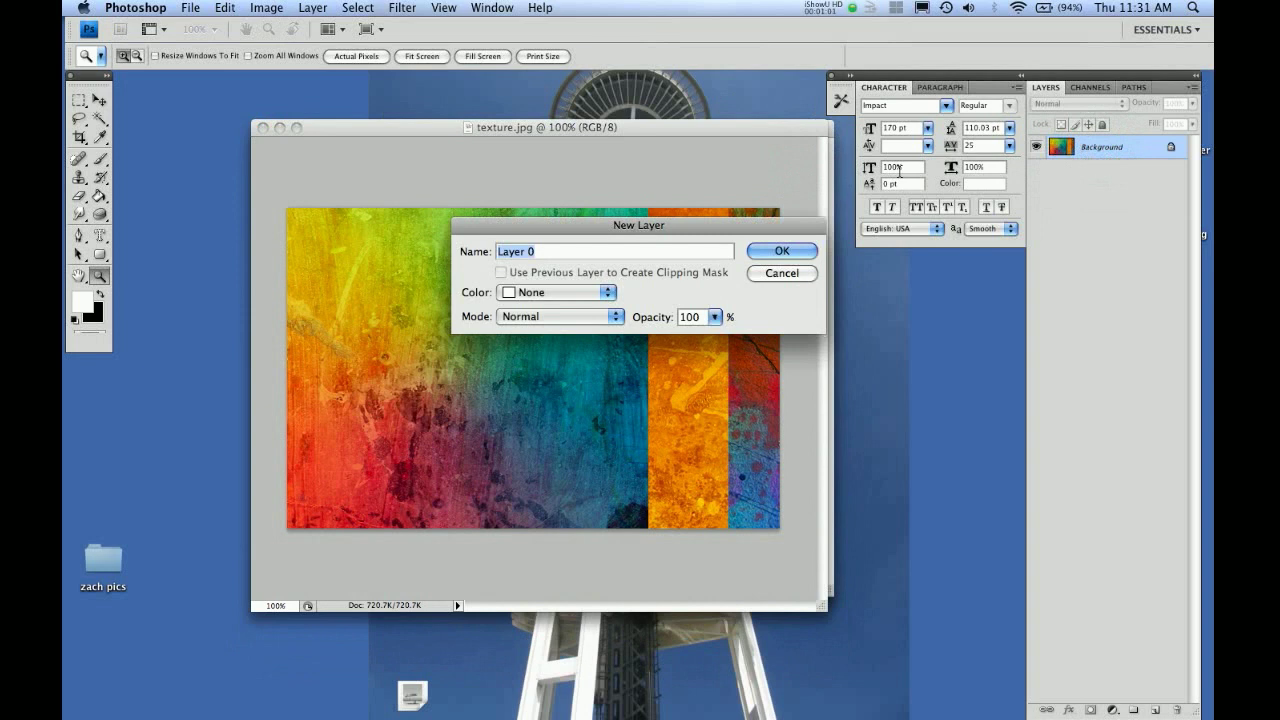
# Name the converted layer 'background texture' and confirm the New Layer dialog
pyautogui.write('backgro')
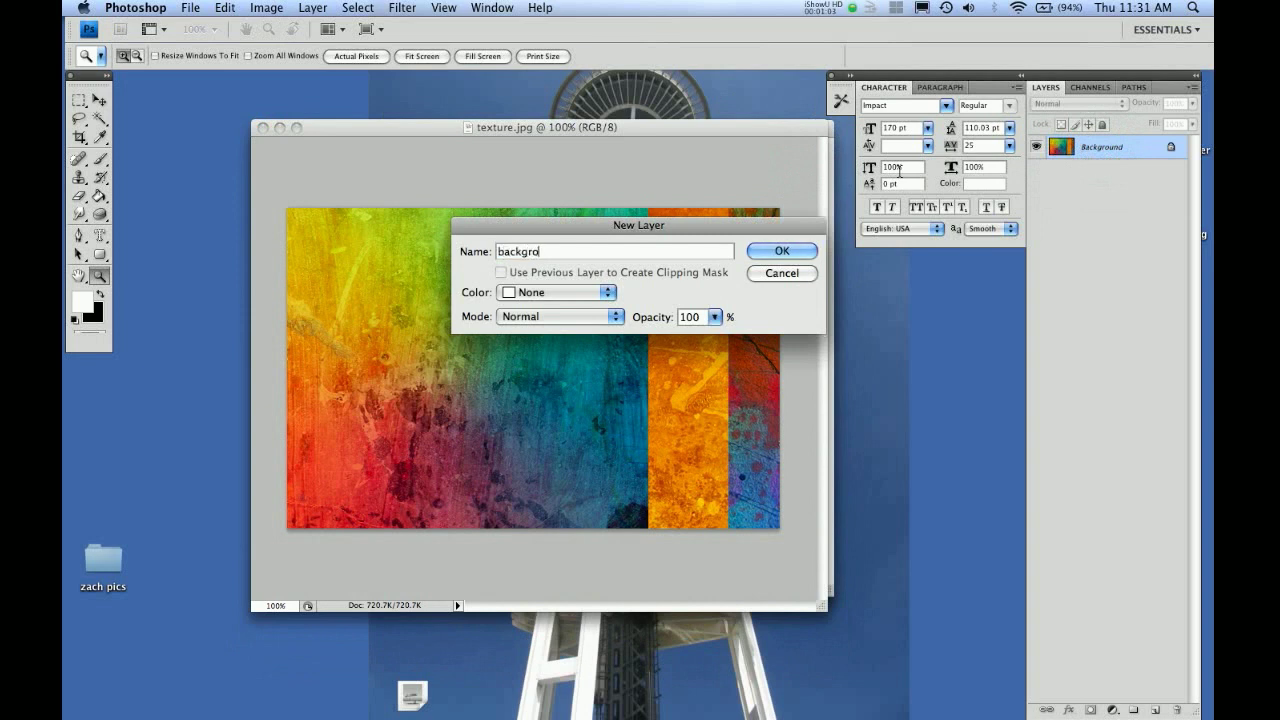
pyautogui.write('background textu')
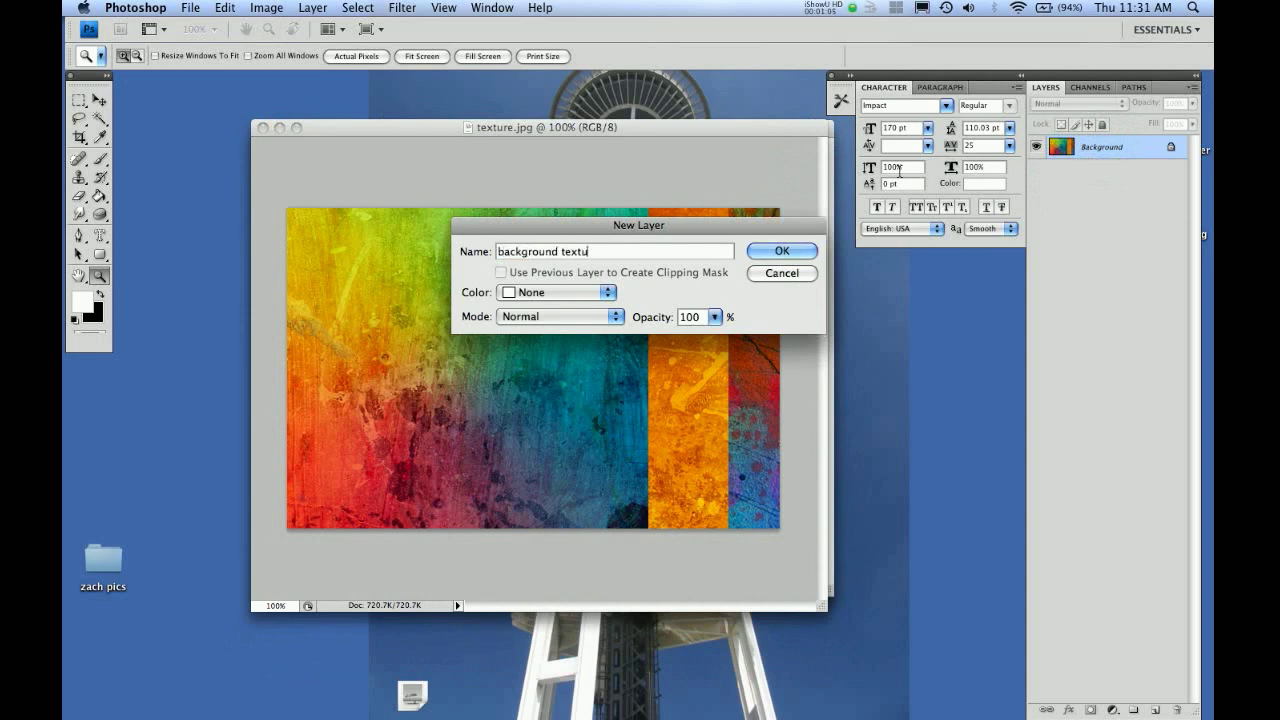
pyautogui.write('re')
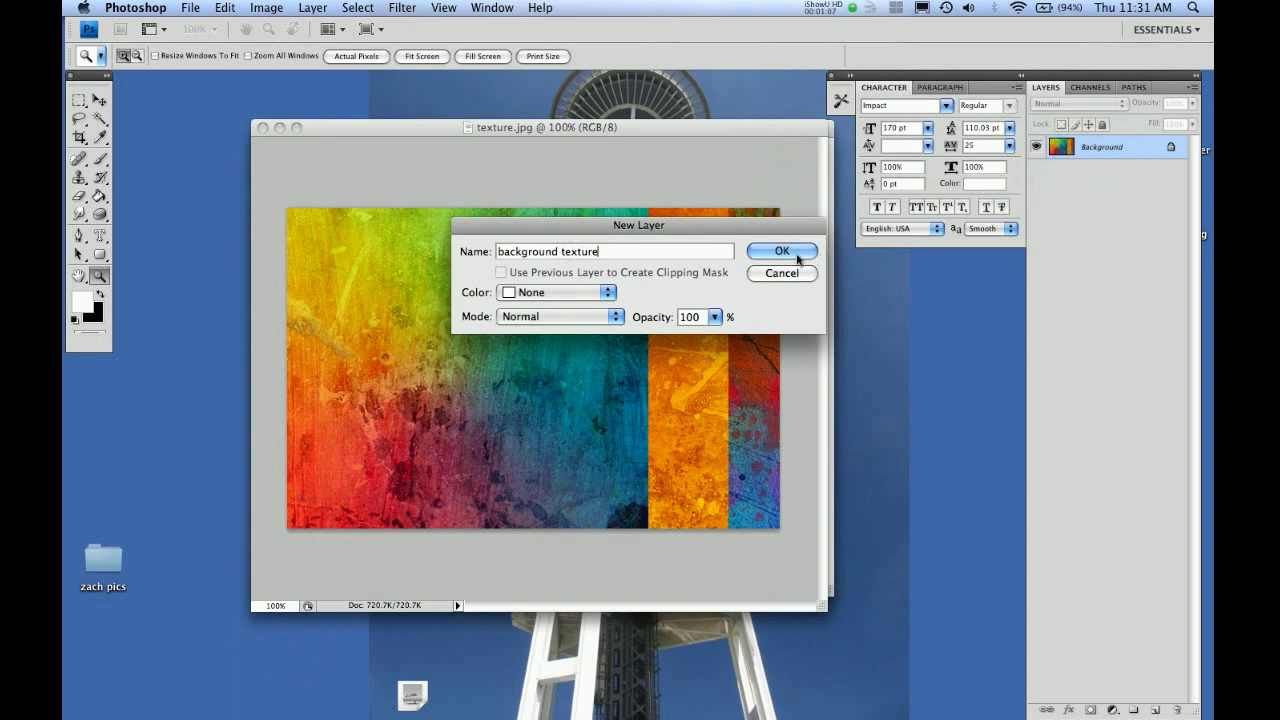
pyautogui.click(782, 252)
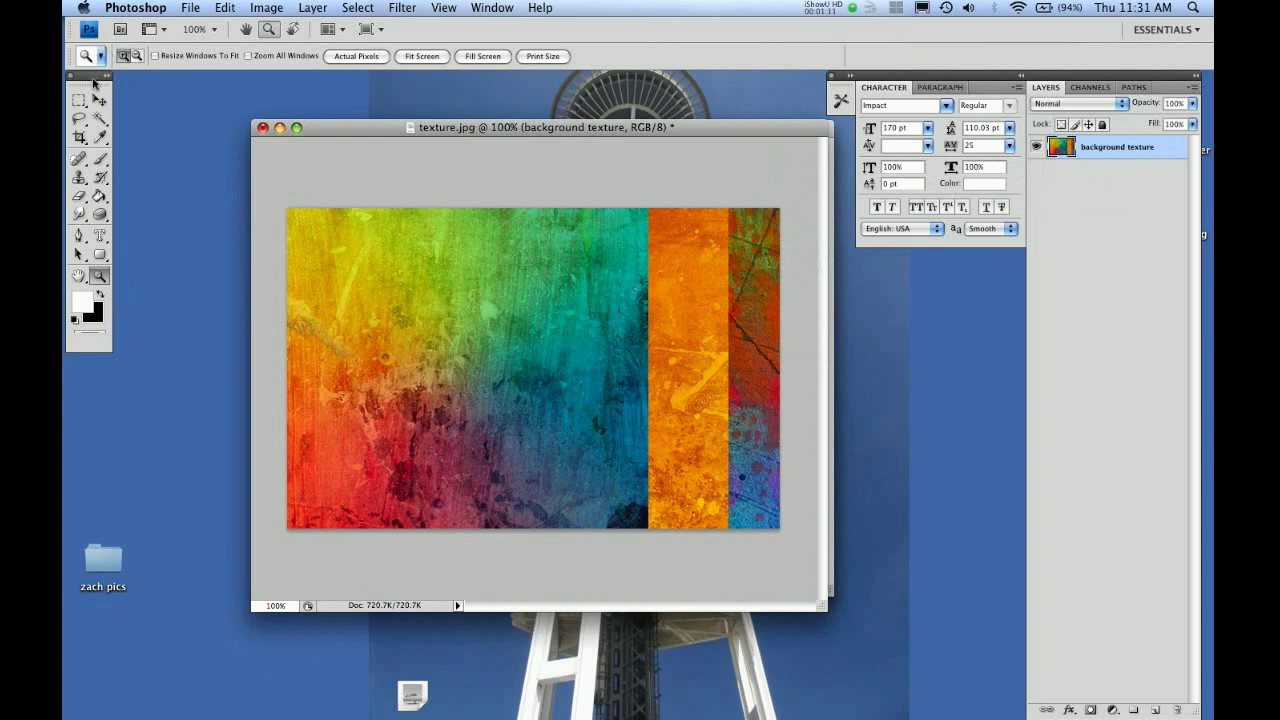
# Choose the Horizontal Type Mask Tool from the Type tool variants
pyautogui.click(100, 236)
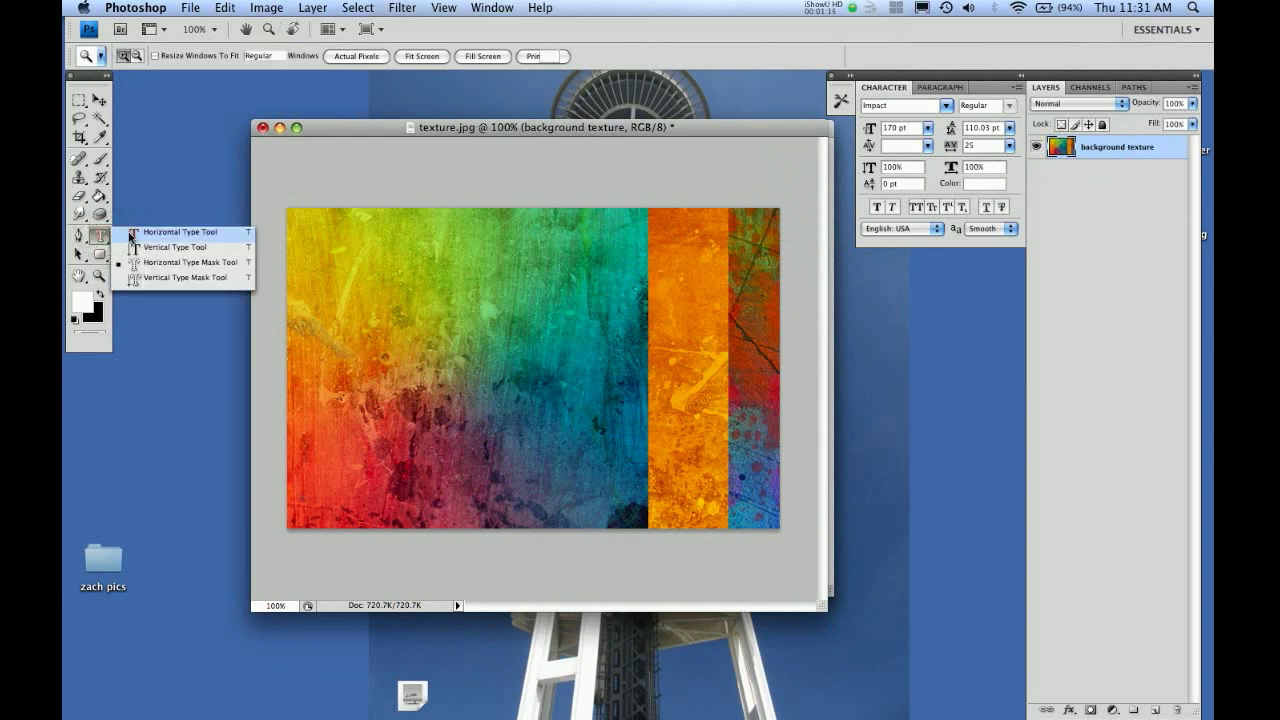
pyautogui.click(178, 232)
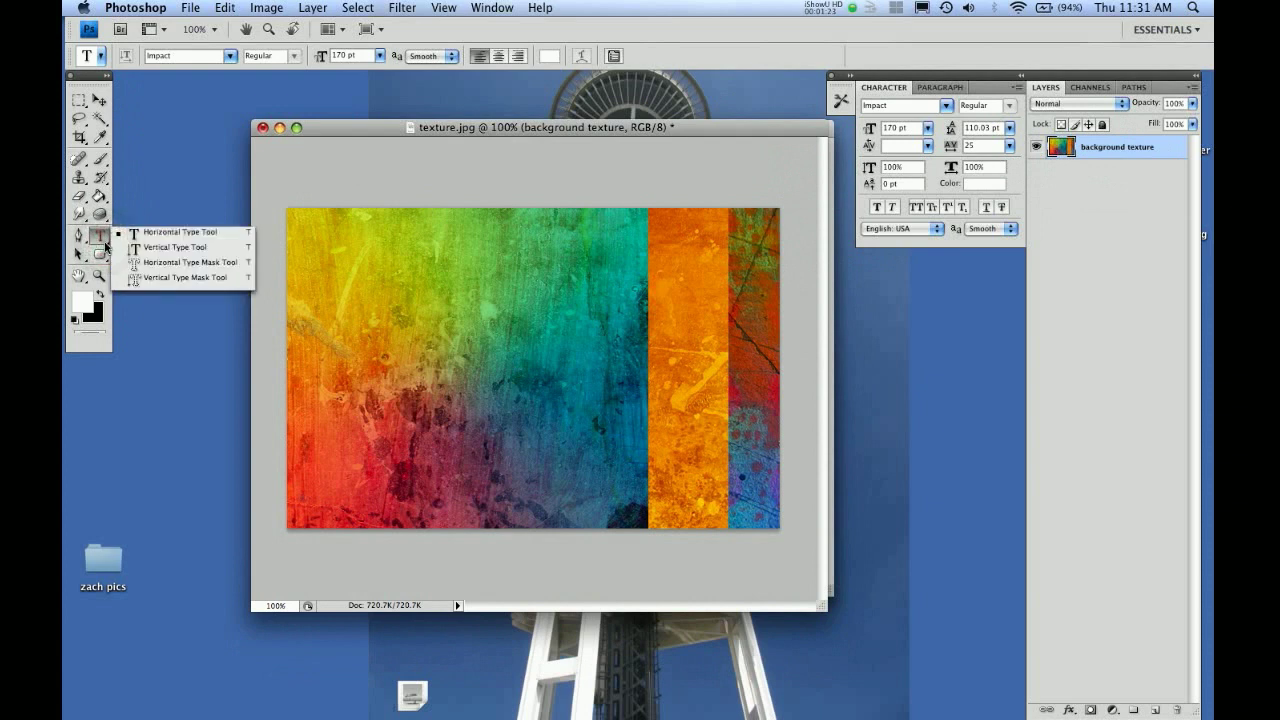
pyautogui.moveTo(176, 248)
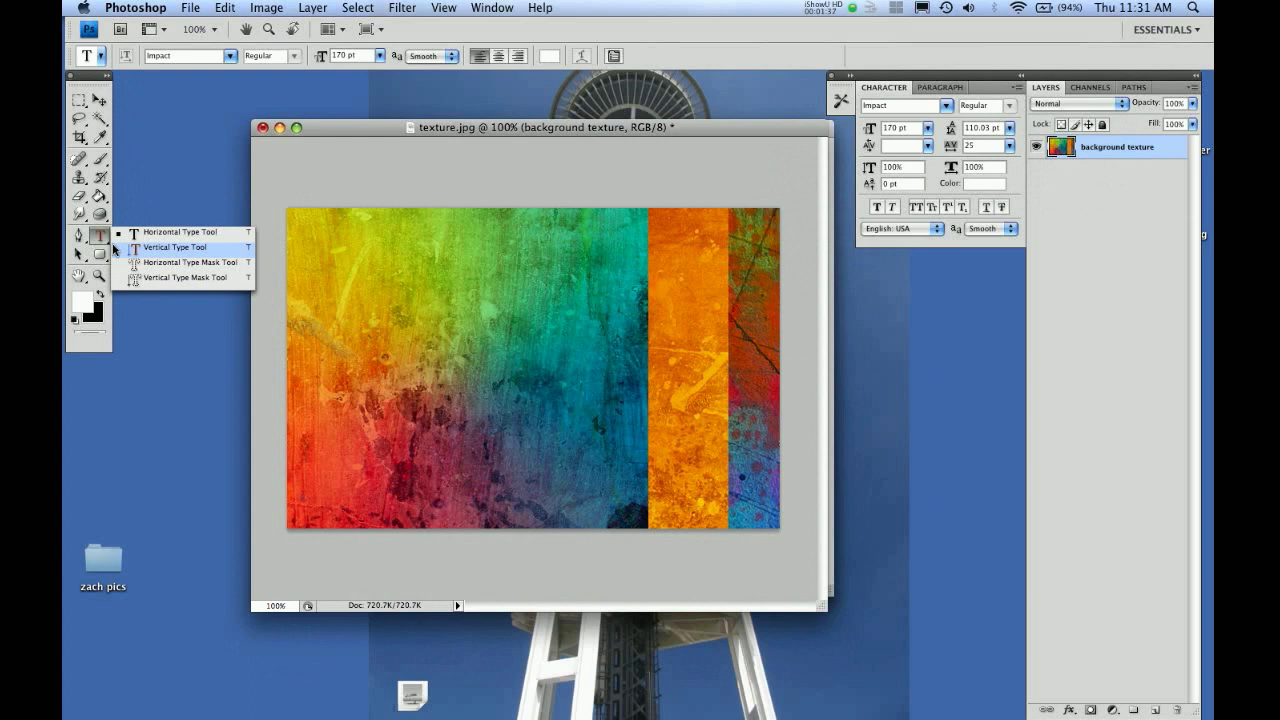
pyautogui.moveTo(190, 262)
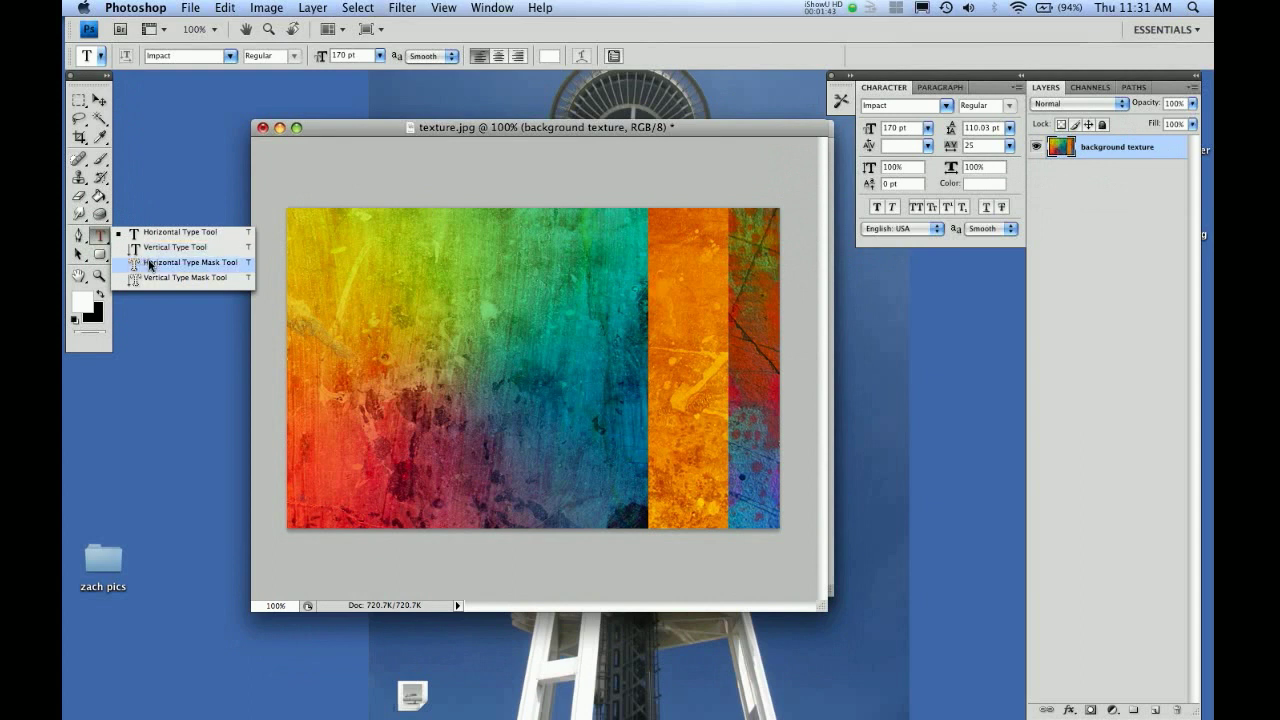
pyautogui.click(190, 262)
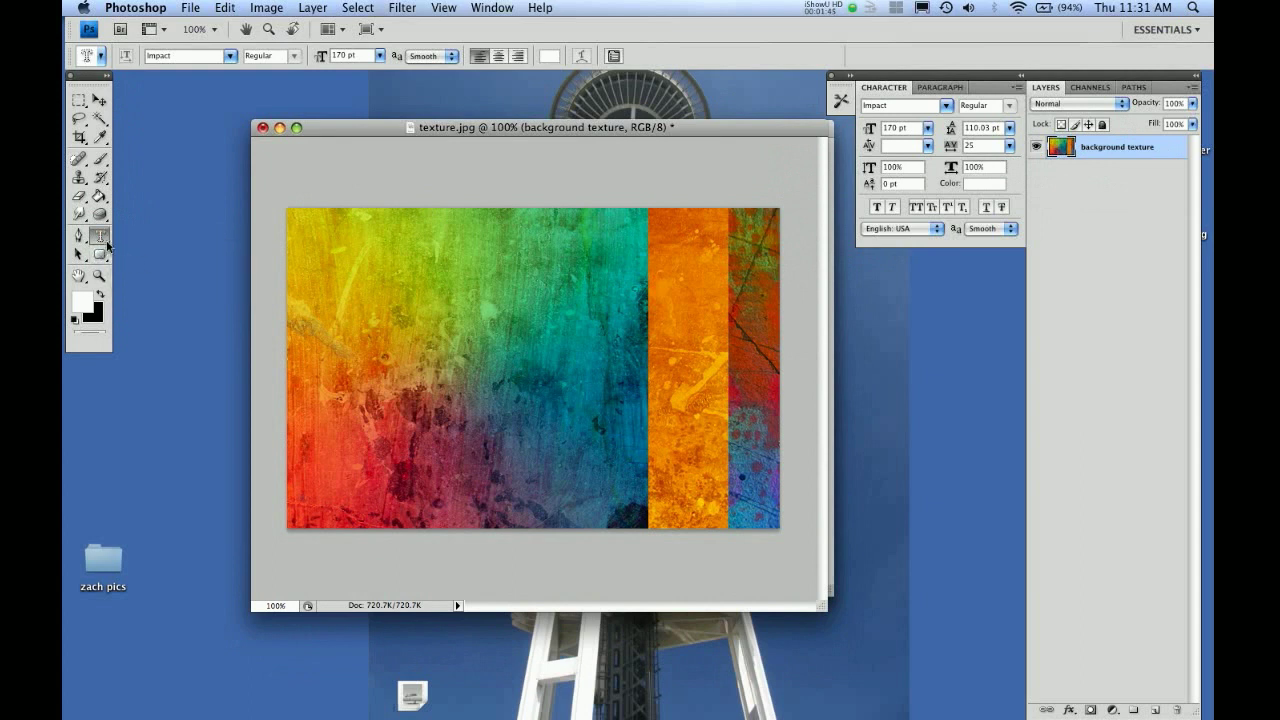
pyautogui.moveTo(168, 268)
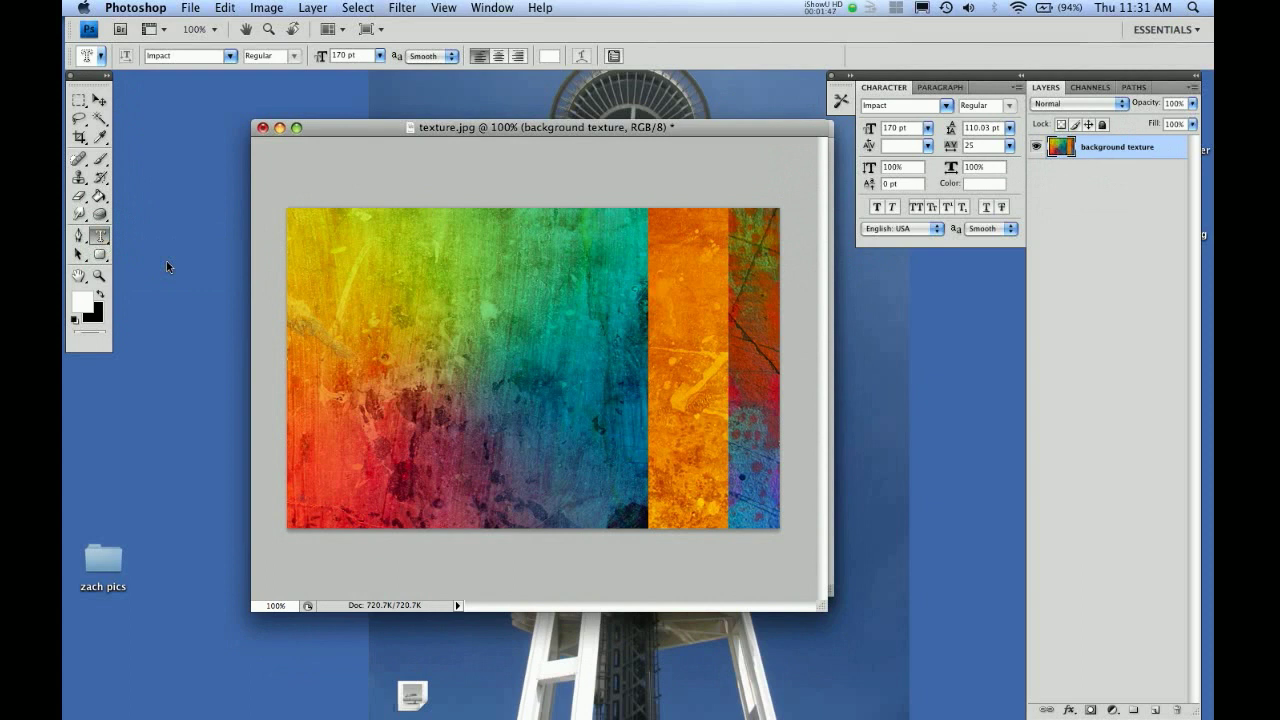
pyautogui.moveTo(364, 340)
pyautogui.write('TEXTURE')
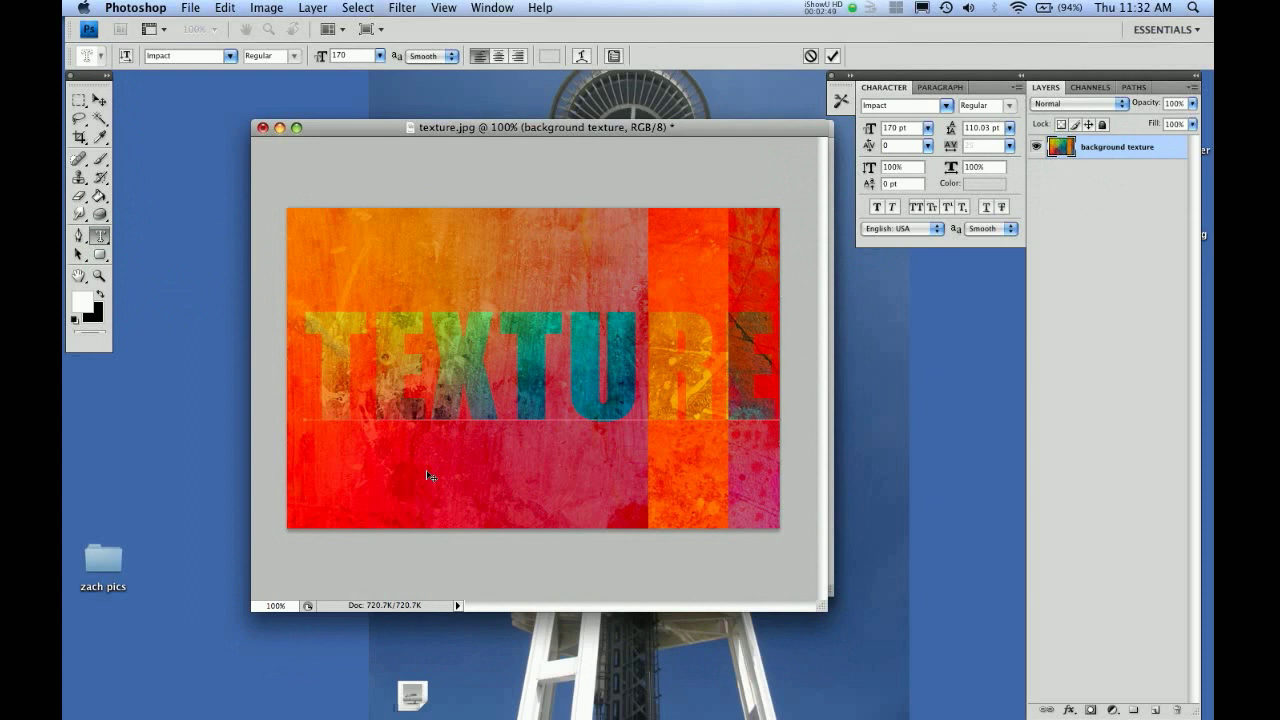
pyautogui.moveTo(206, 262)
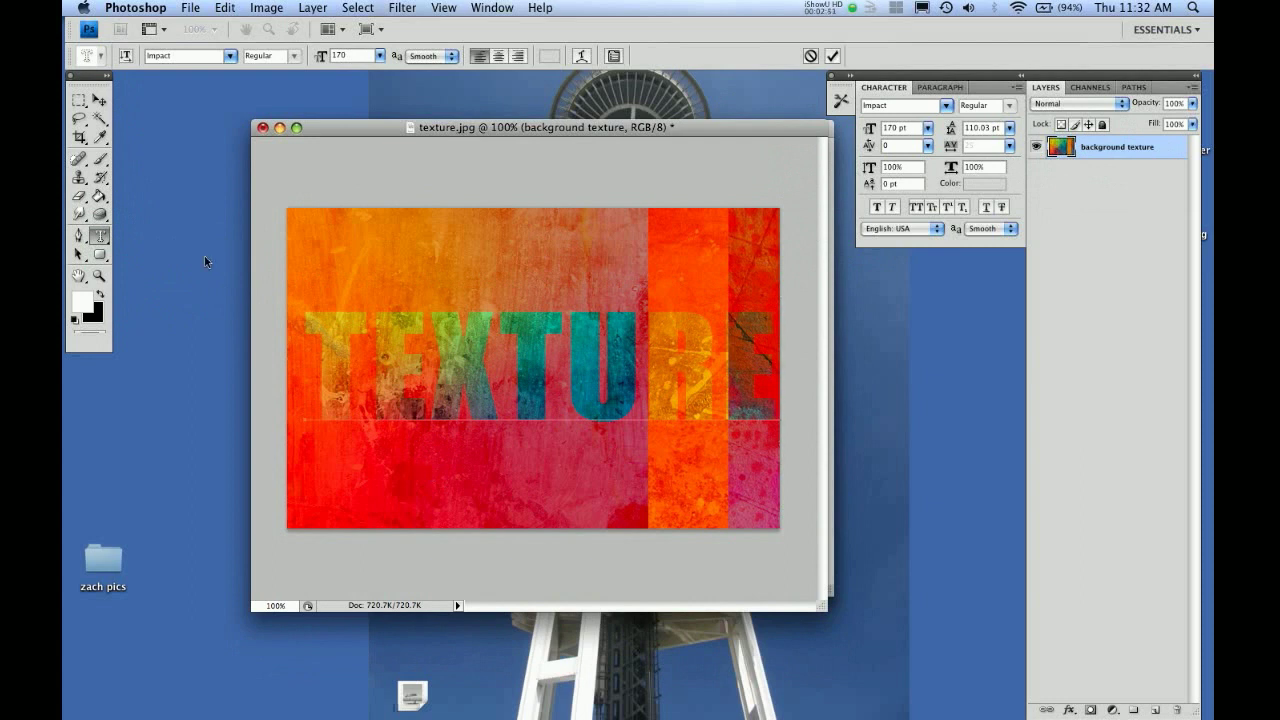
pyautogui.moveTo(500, 452)
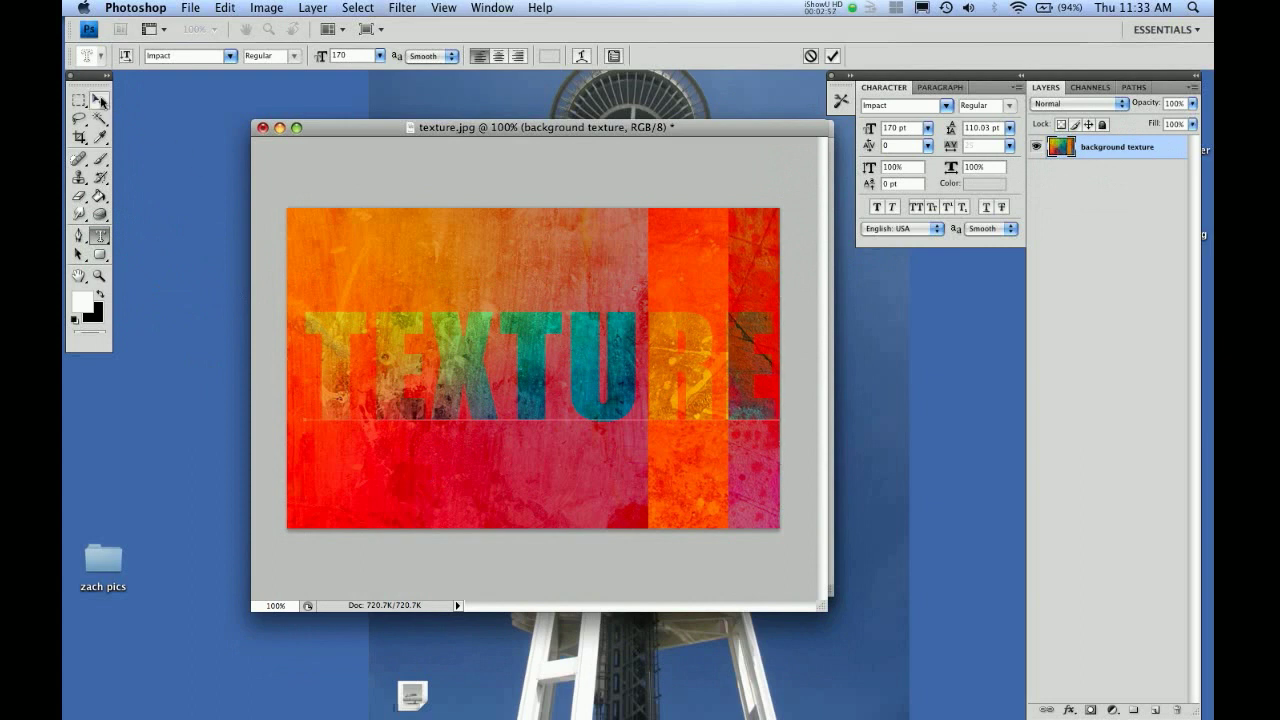
pyautogui.click(76, 96)
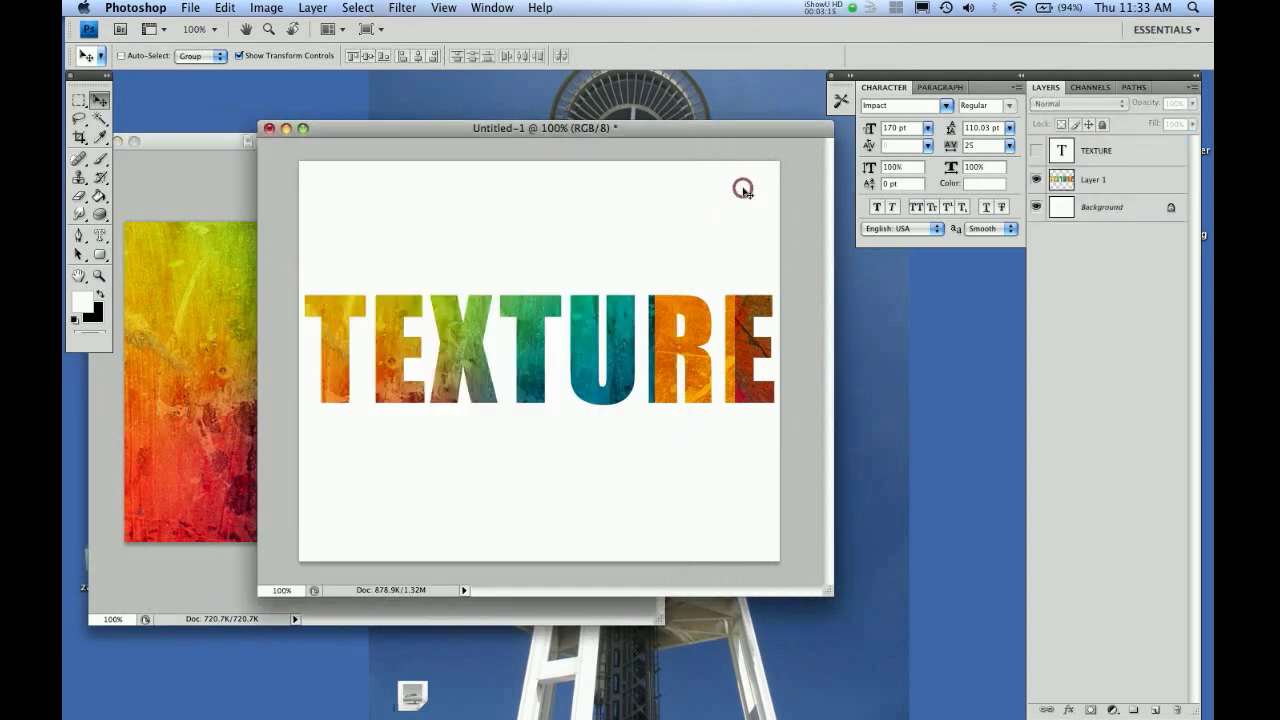
pyautogui.moveTo(744, 192)
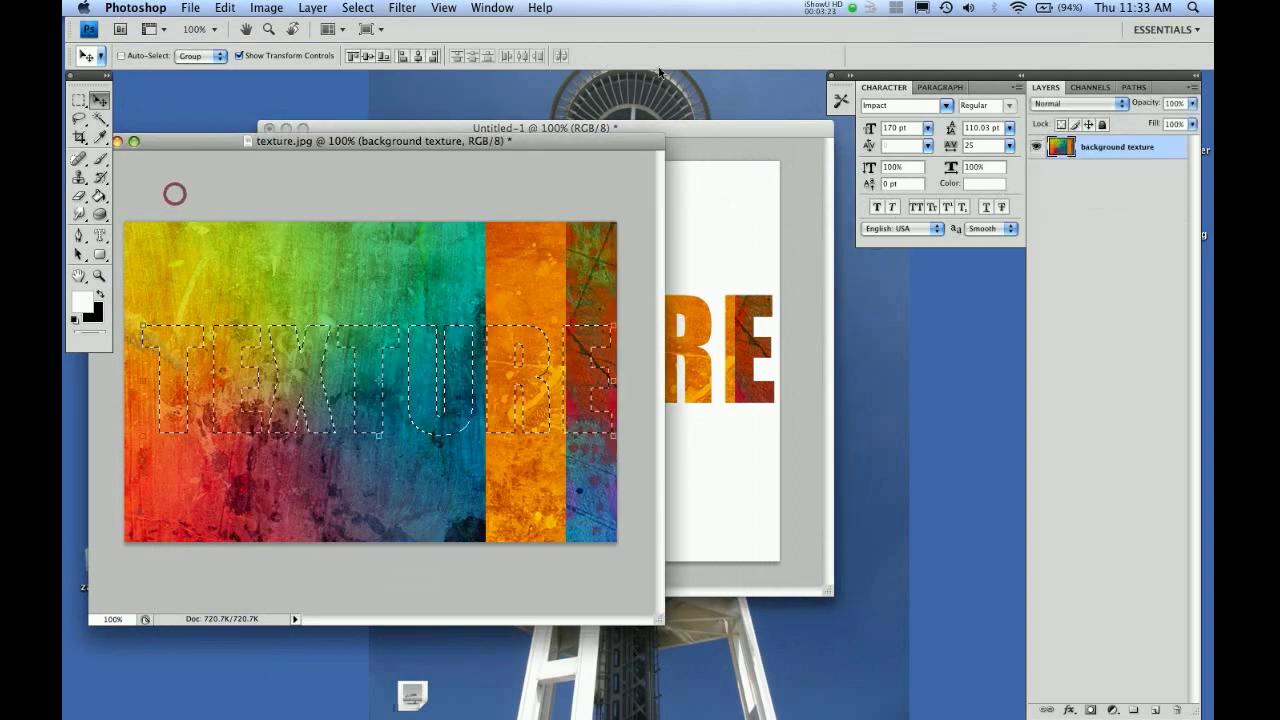
# Drag the Untitled-1 window down so the texture.jpg selection stays visible
pyautogui.click(720, 138)
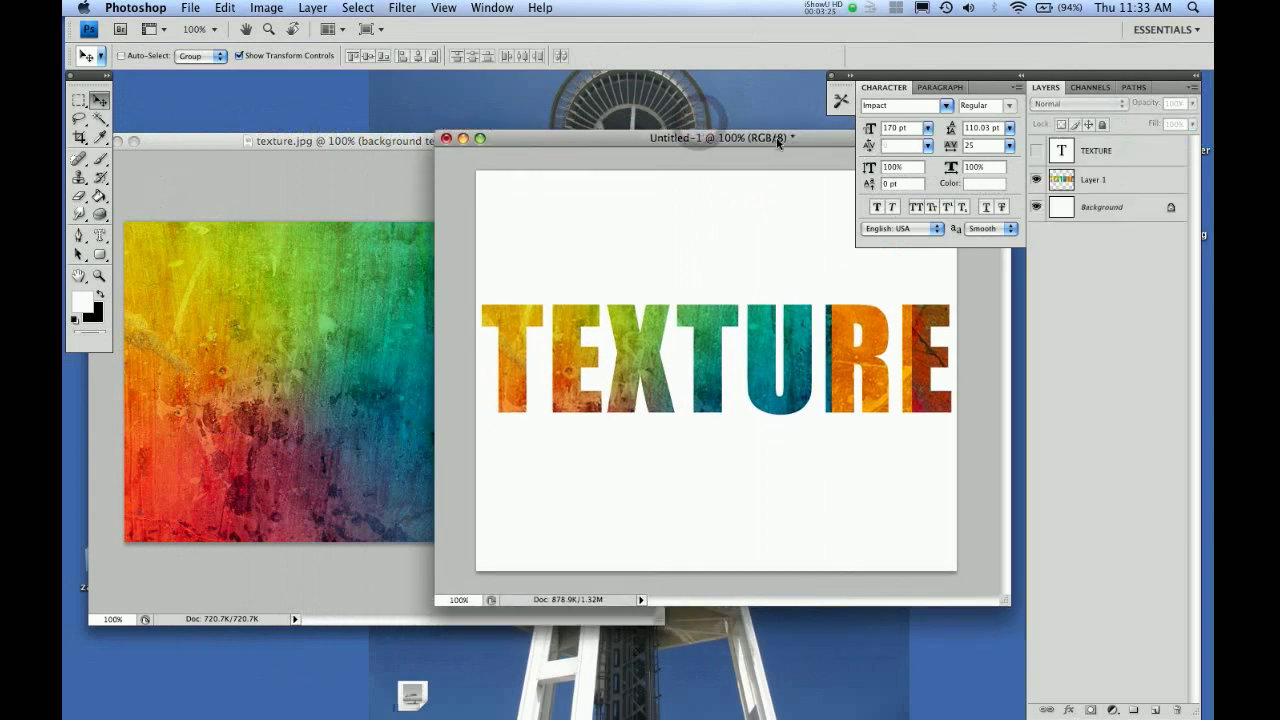
pyautogui.moveTo(716, 136); pyautogui.dragTo(716, 322)
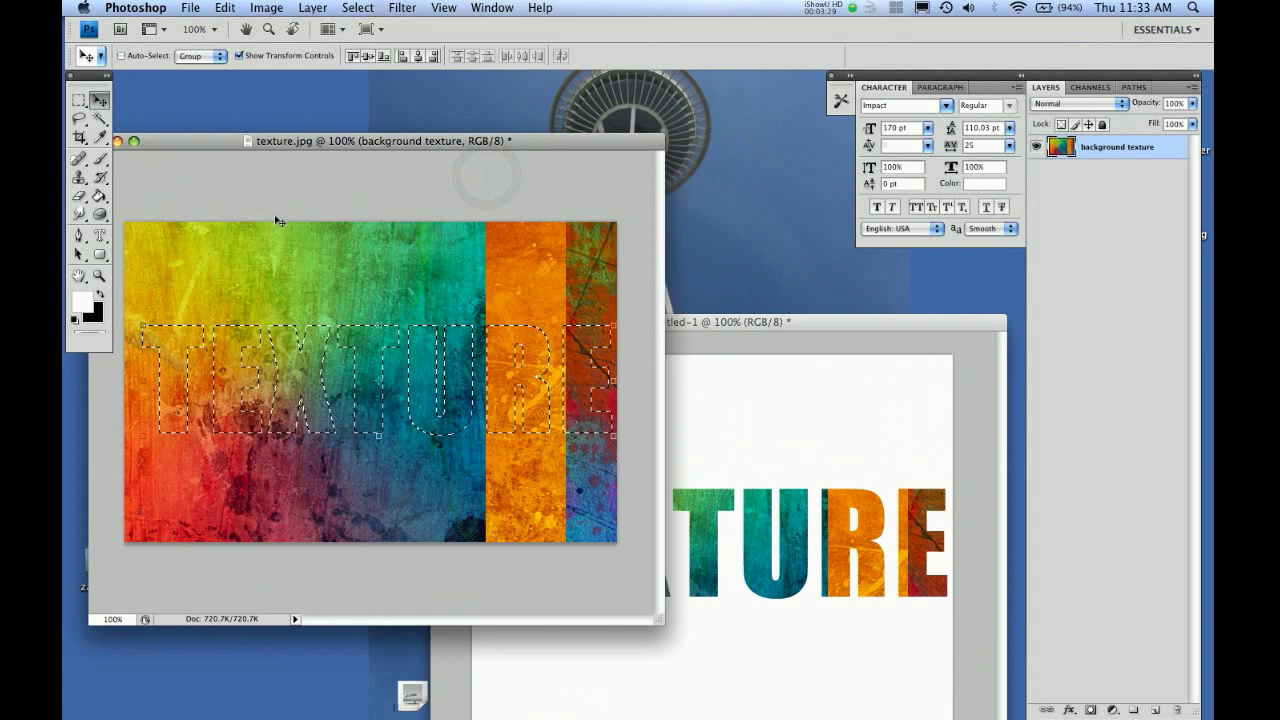
pyautogui.moveTo(308, 296)
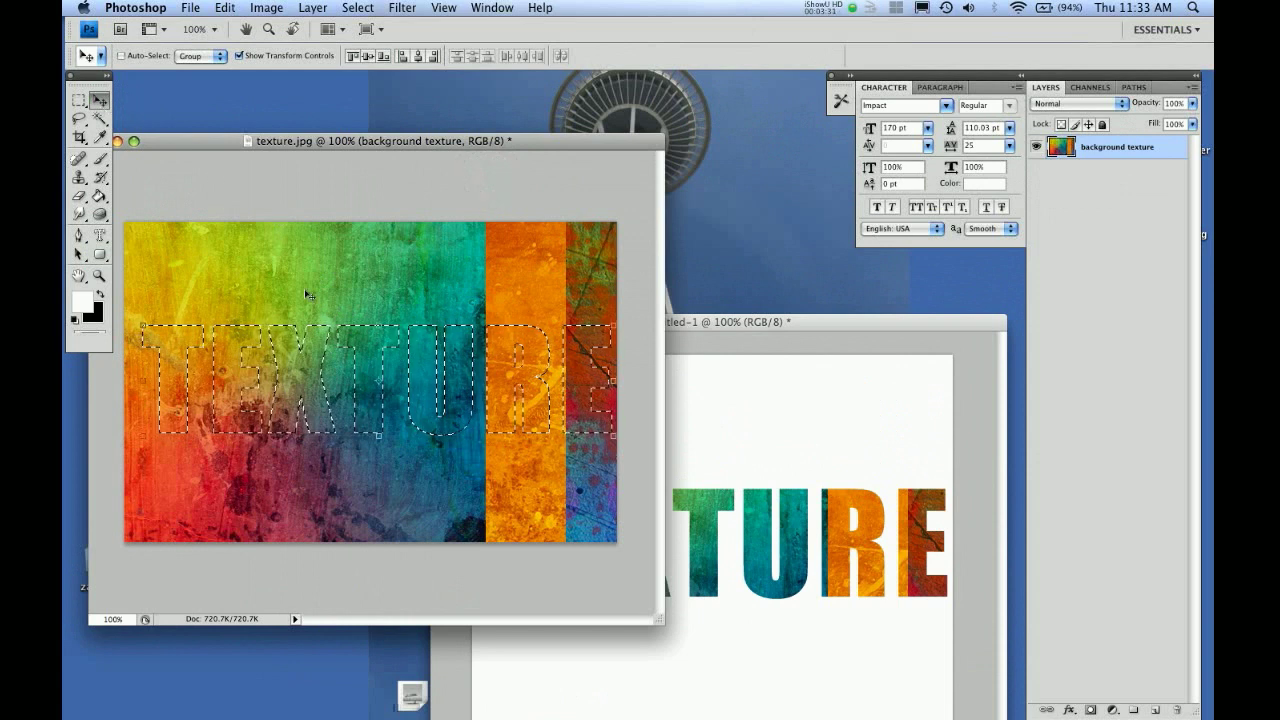
pyautogui.moveTo(330, 256)
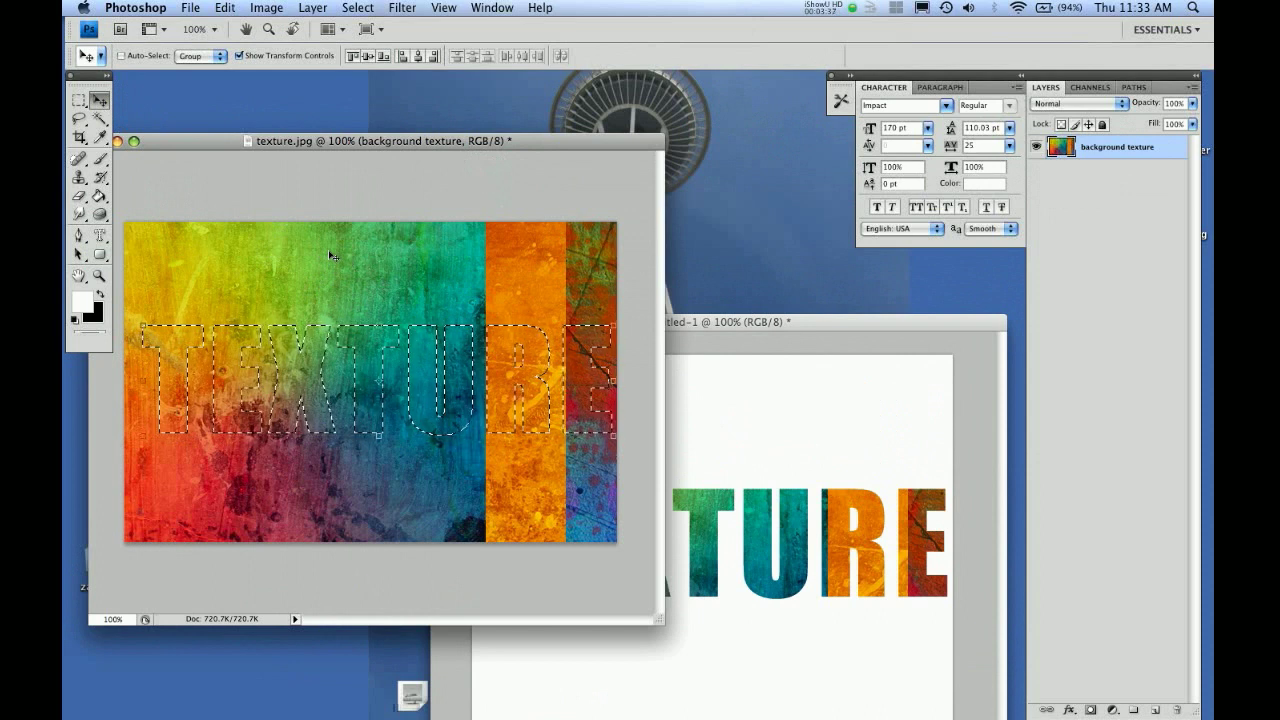
pyautogui.moveTo(348, 304)
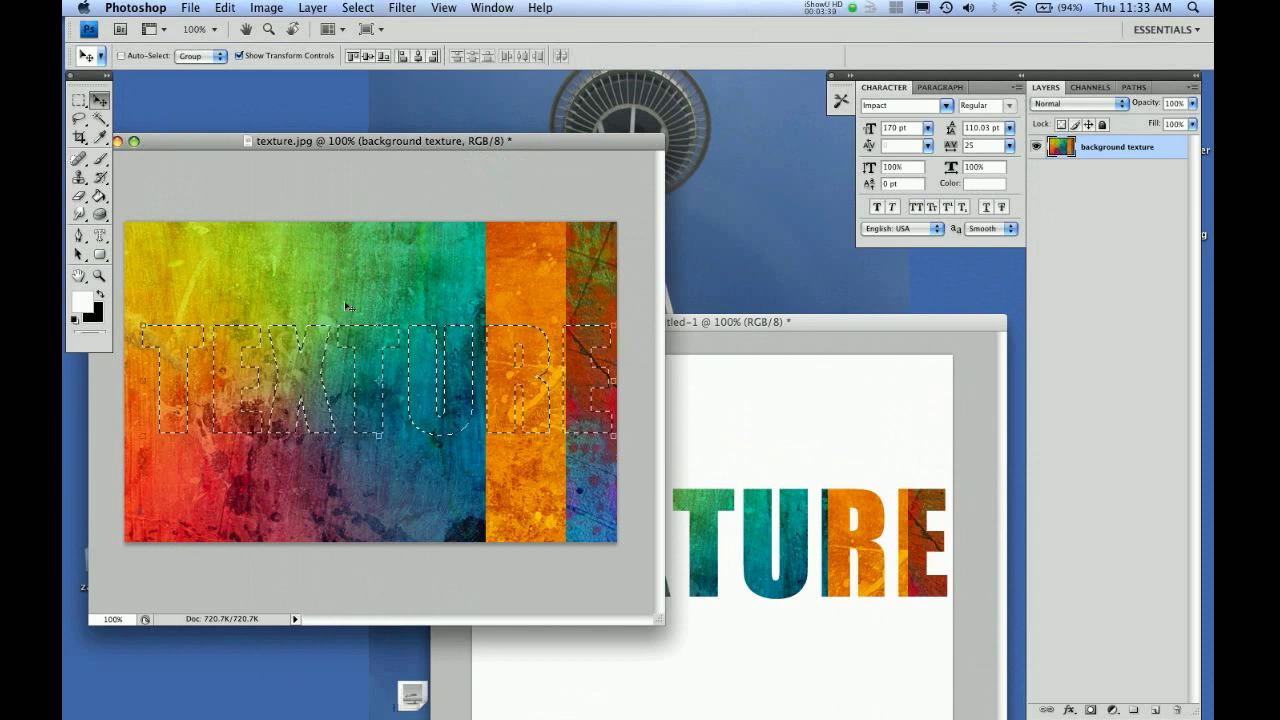